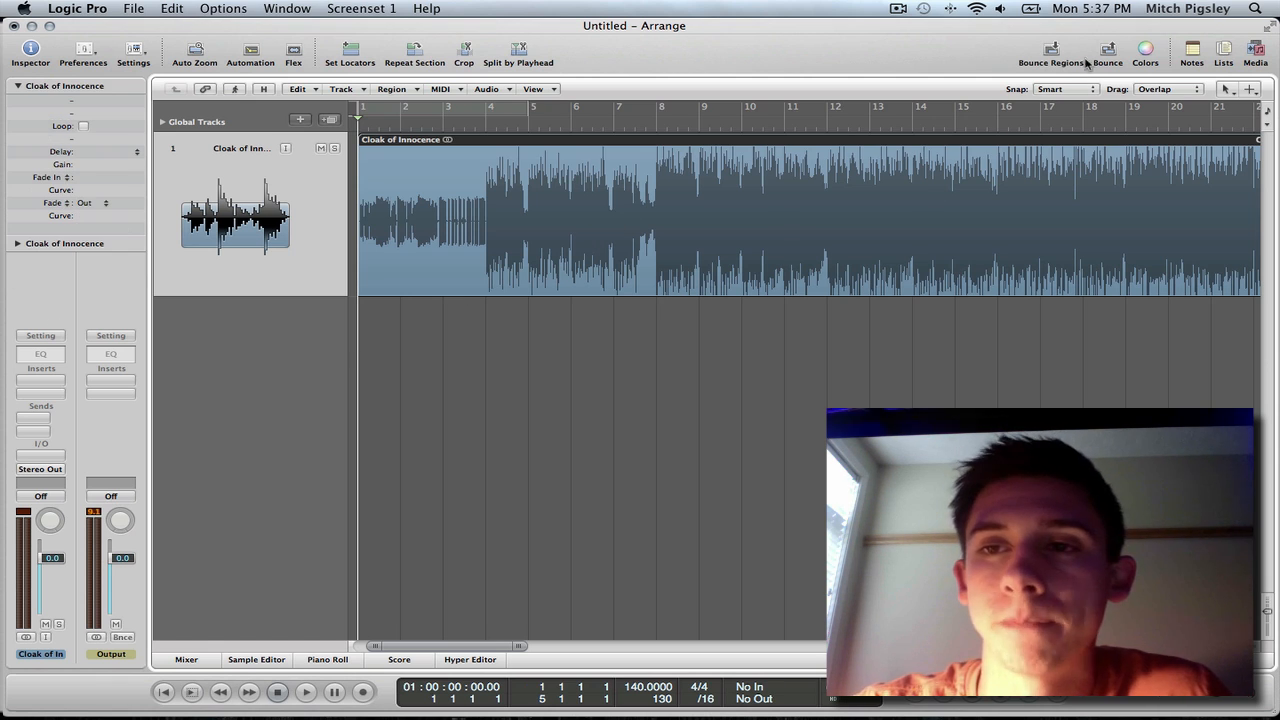
Bounce the song output as Split left/right files to the Desktop.
{"action": "left_click", "coordinate": [1107, 50]}
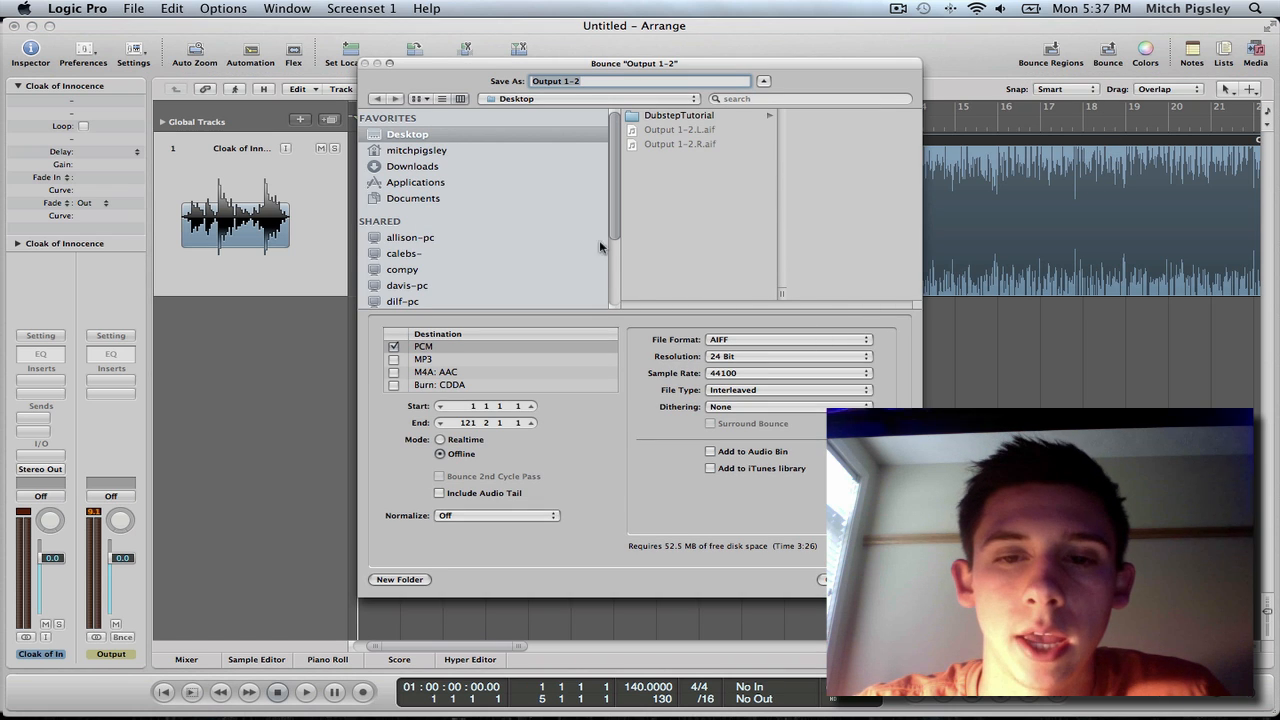
{"action": "mouse_move", "coordinate": [766, 393]}
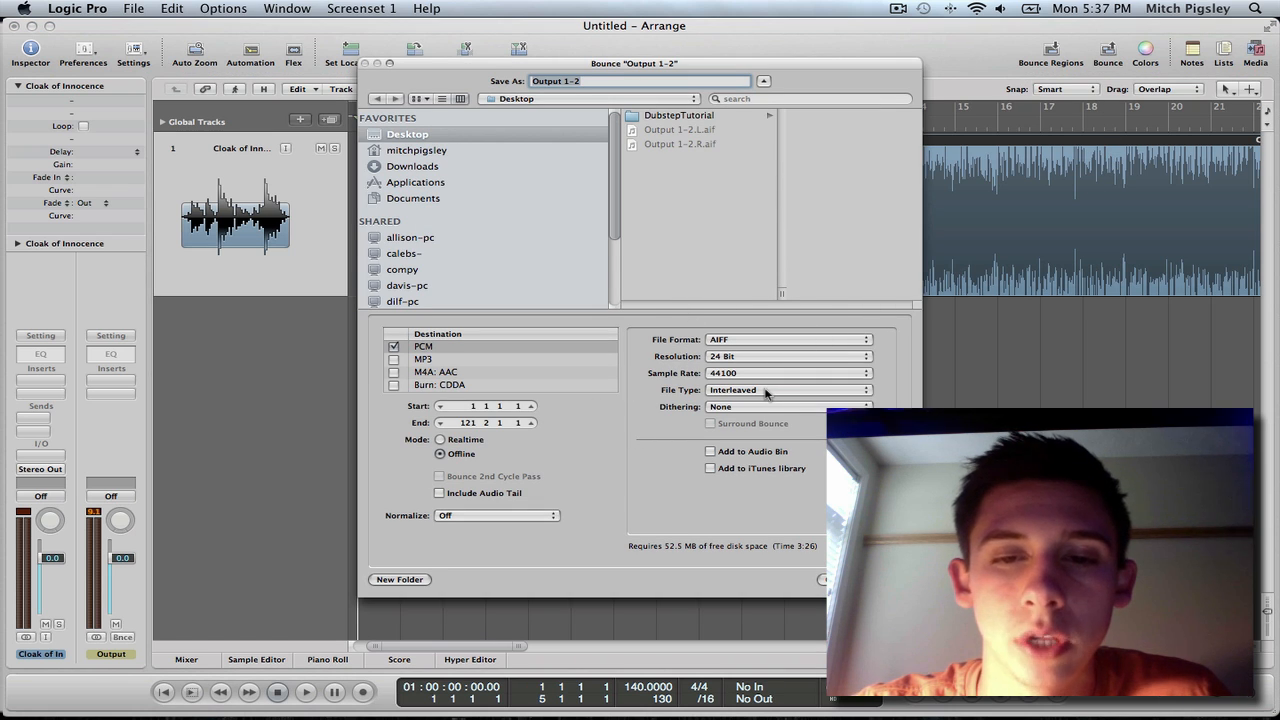
{"action": "left_click", "coordinate": [787, 389]}
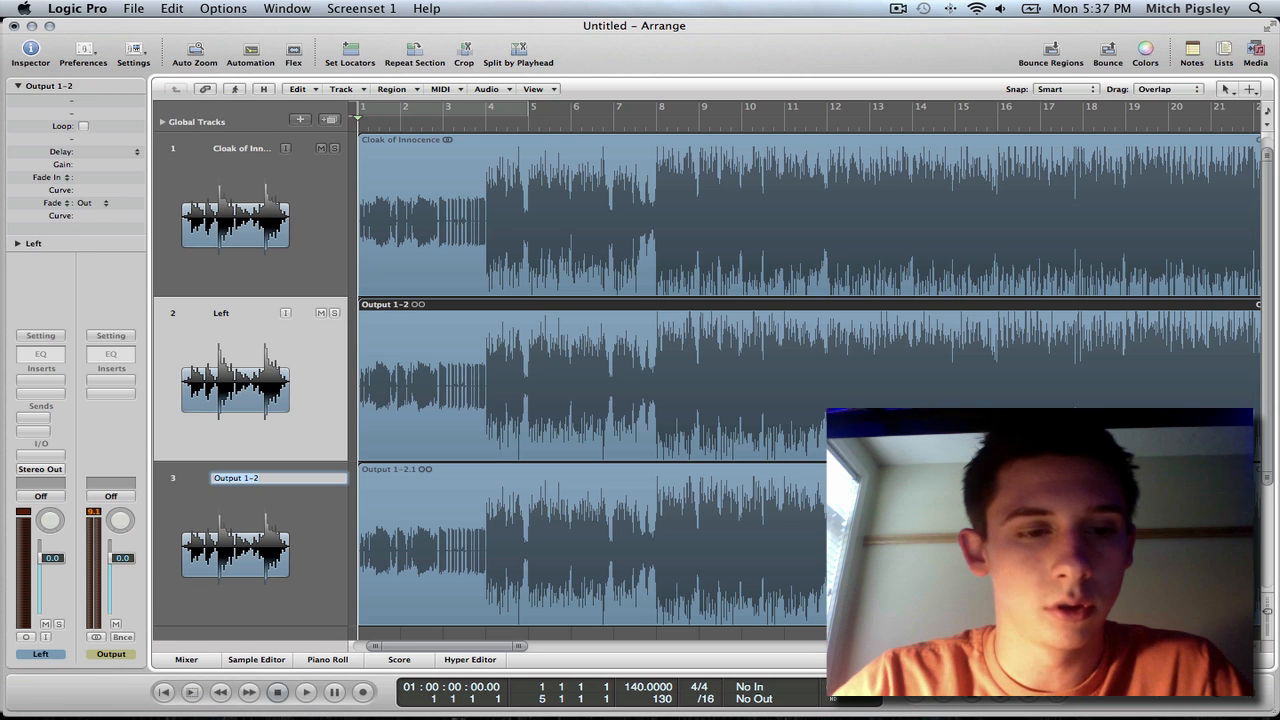
Type the track name 'Right' for the second bounced track.
{"action": "type", "text": "Right"}
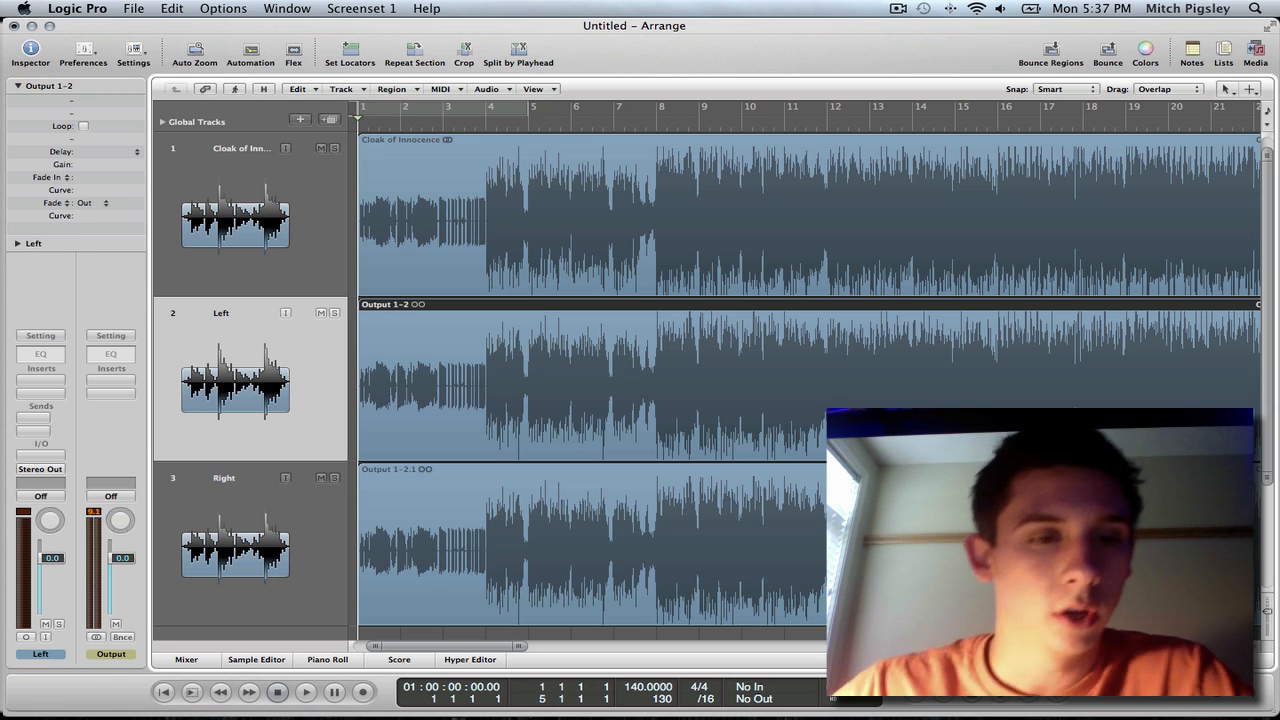
{"action": "mouse_move", "coordinate": [250, 336]}
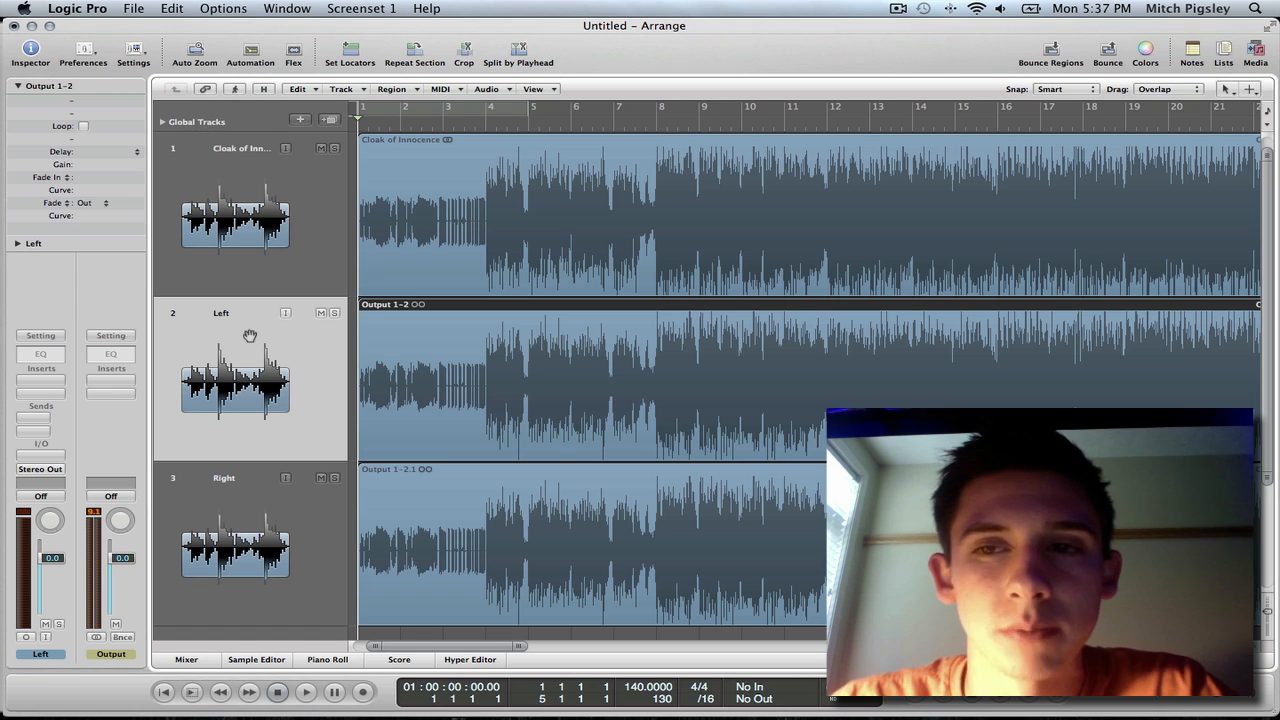
{"action": "mouse_move", "coordinate": [365, 348]}
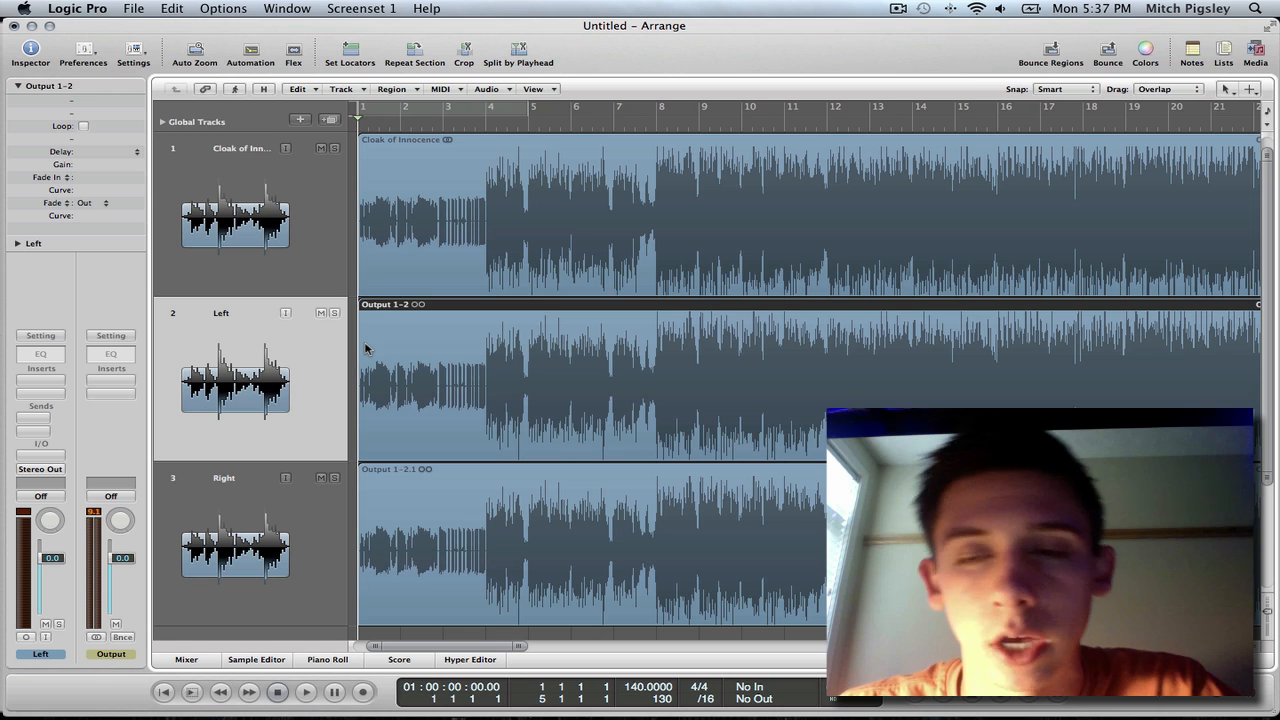